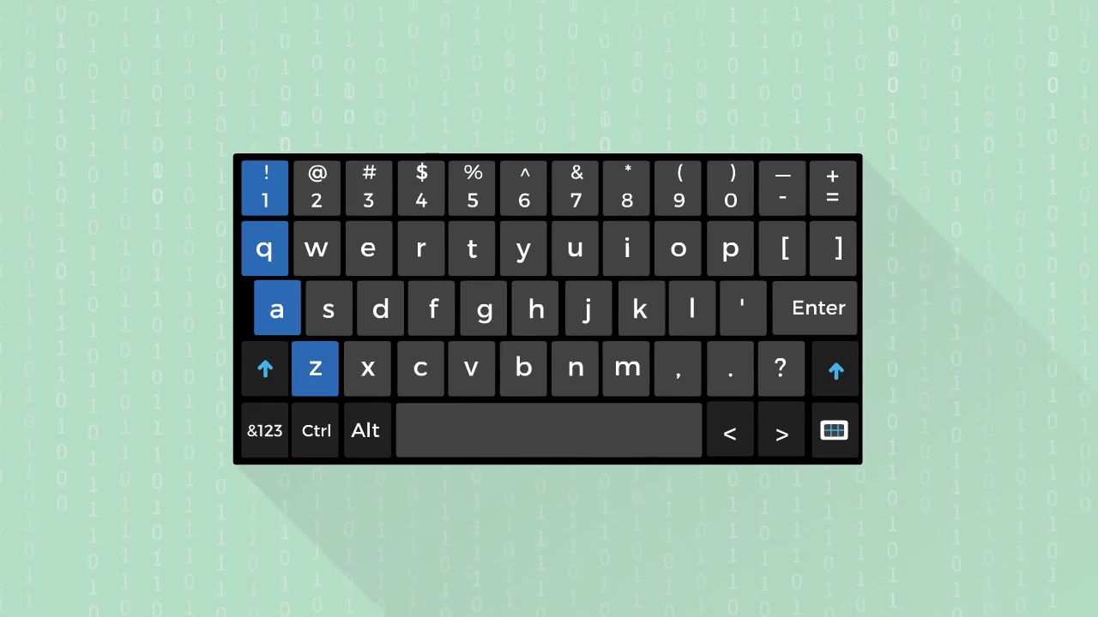
Remove the blue highlight from the 1, q, a and z keys as the binary backdrop fades.
{"action": "left_click_drag", "start_coordinate": [265, 186], "coordinate": [316, 369]}
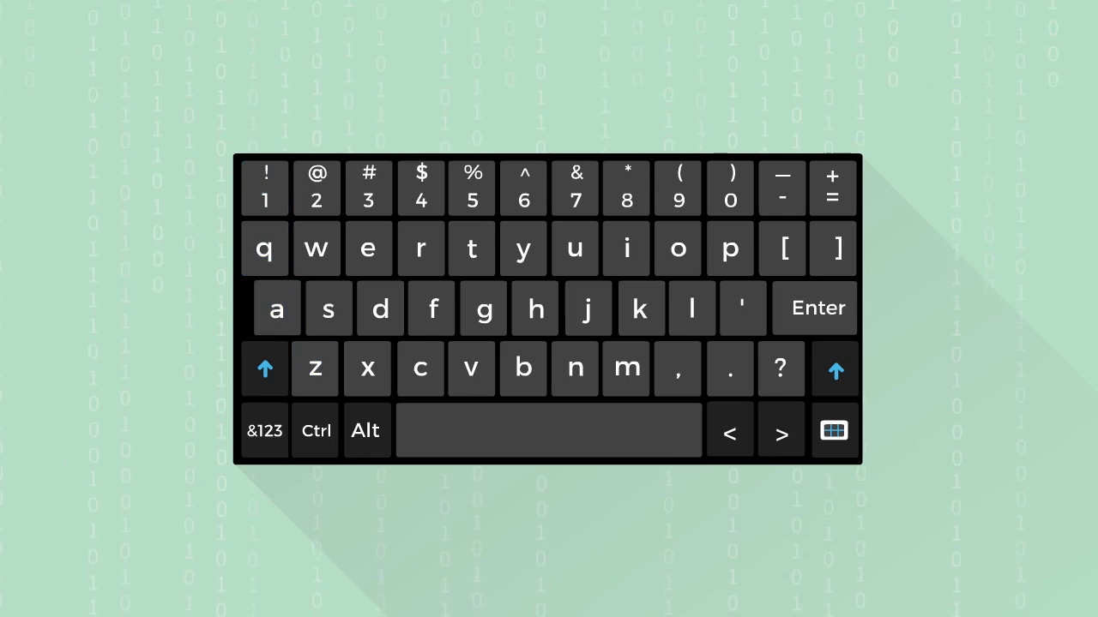
{"action": "left_click", "coordinate": [316, 187]}
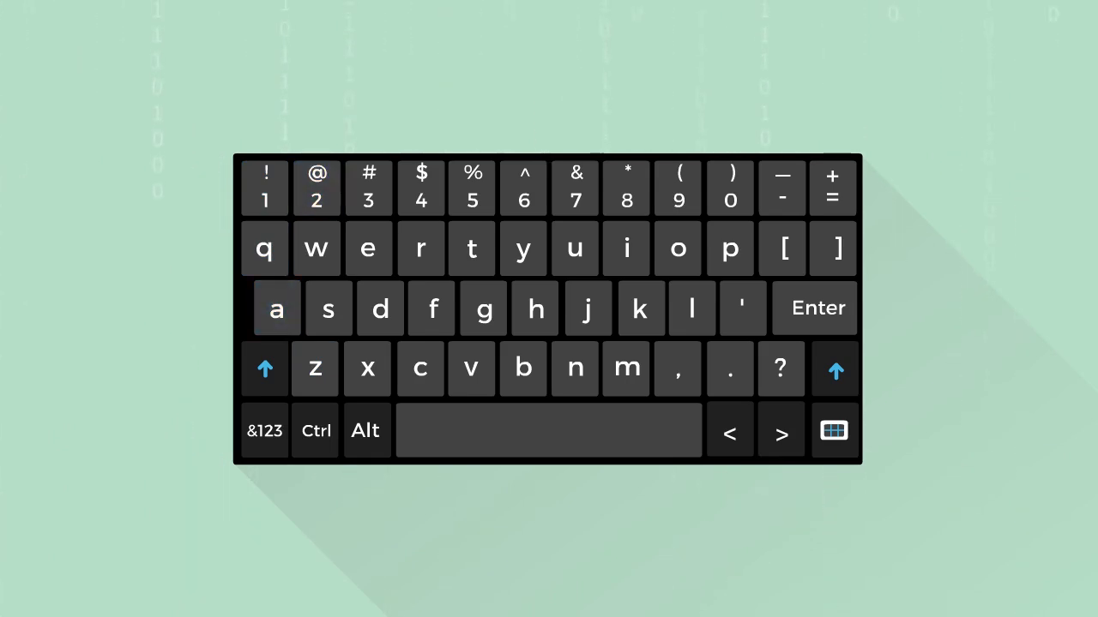
Highlight s with 5, then 0, then add o so 0 and o are blue.
{"action": "left_click", "coordinate": [264, 187]}
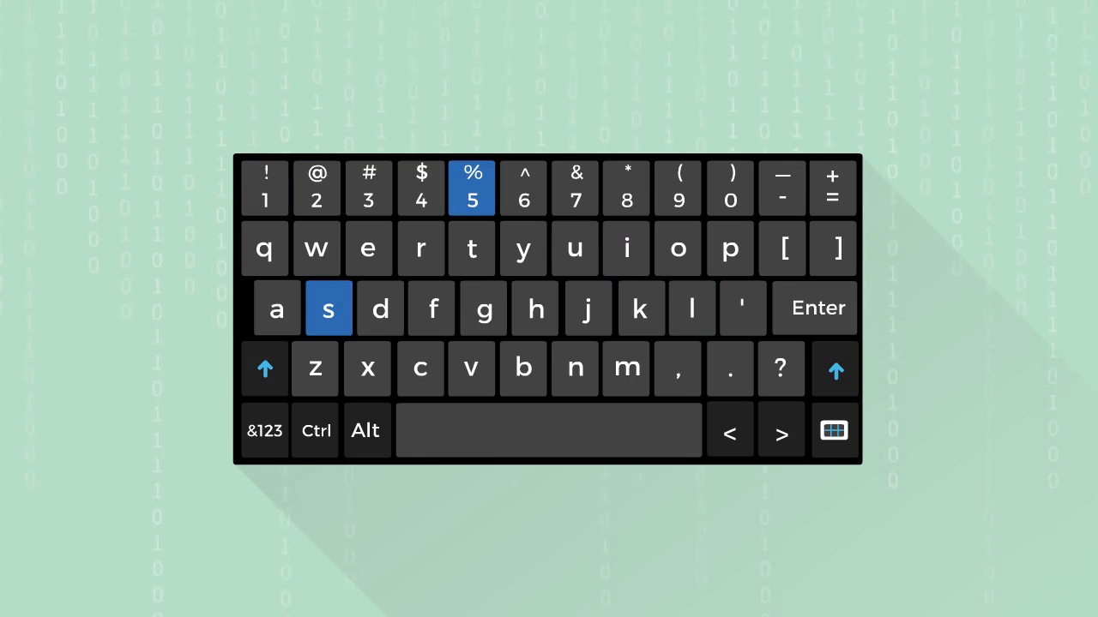
{"action": "left_click", "coordinate": [730, 186]}
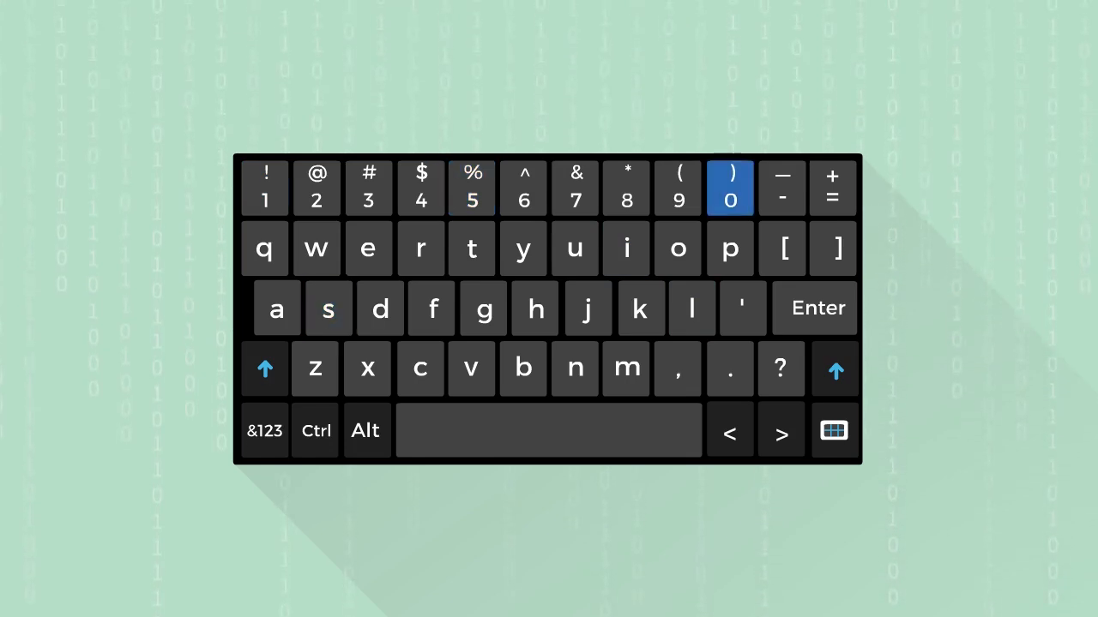
{"action": "left_click", "coordinate": [678, 249]}
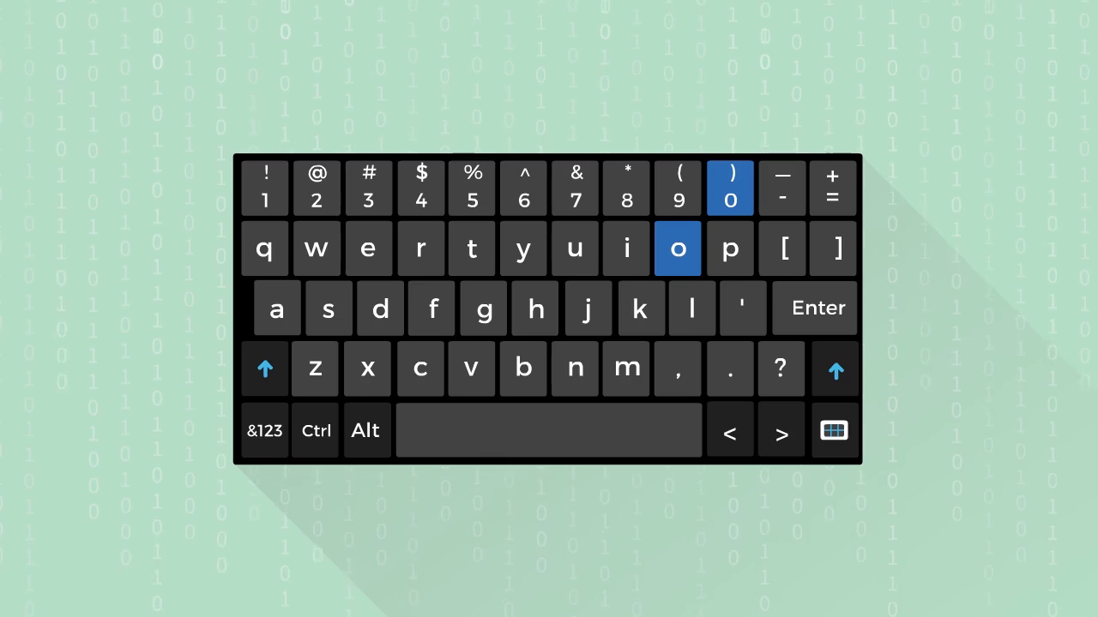